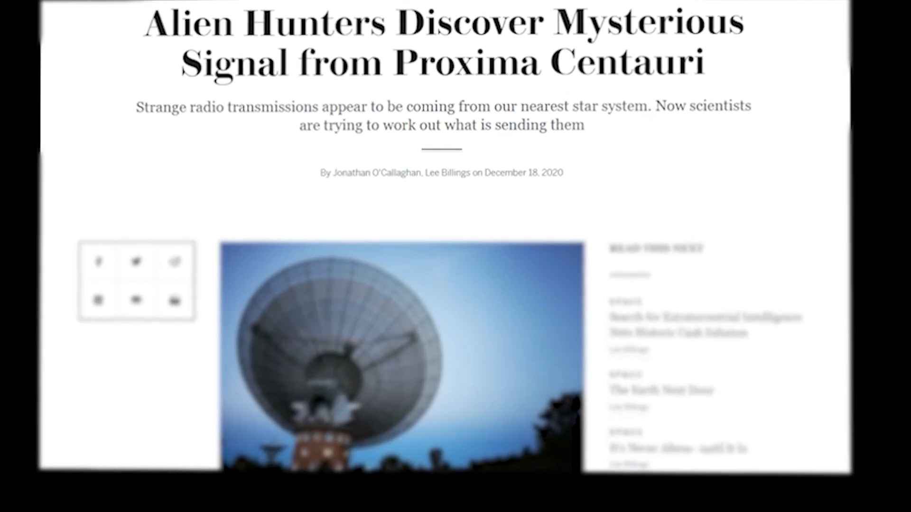
Step: Draw a rectangle over the subtitle line with Multiply blend and Opacity 50, then choose a yellow fill
left_click_drag(135, 114, 409, 113)
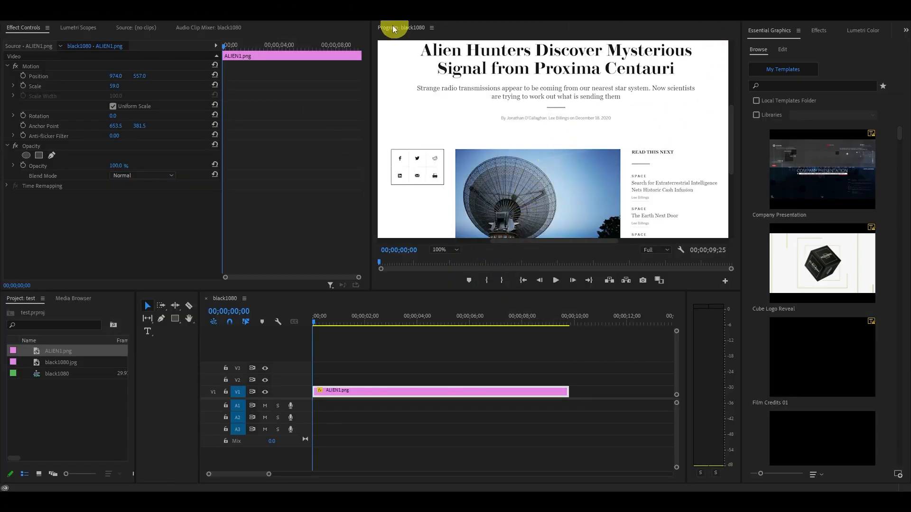
mouse_move(208, 276)
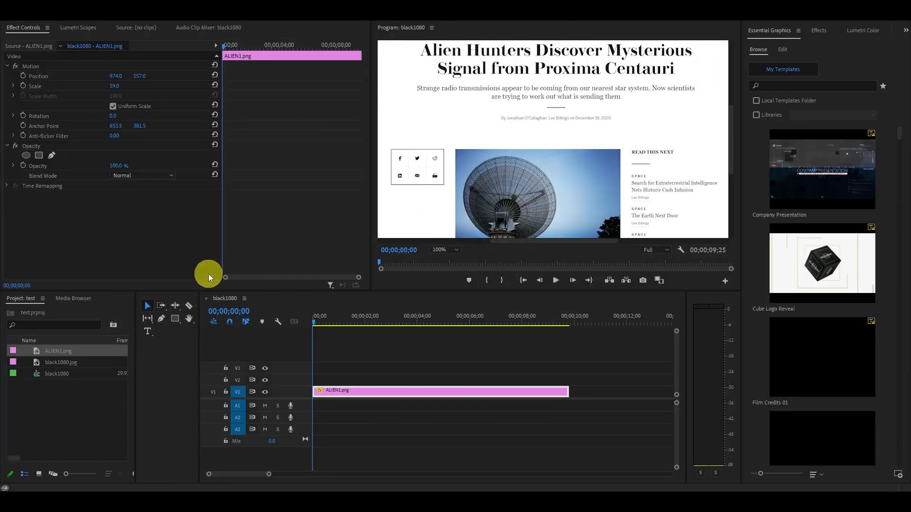
left_click(175, 318)
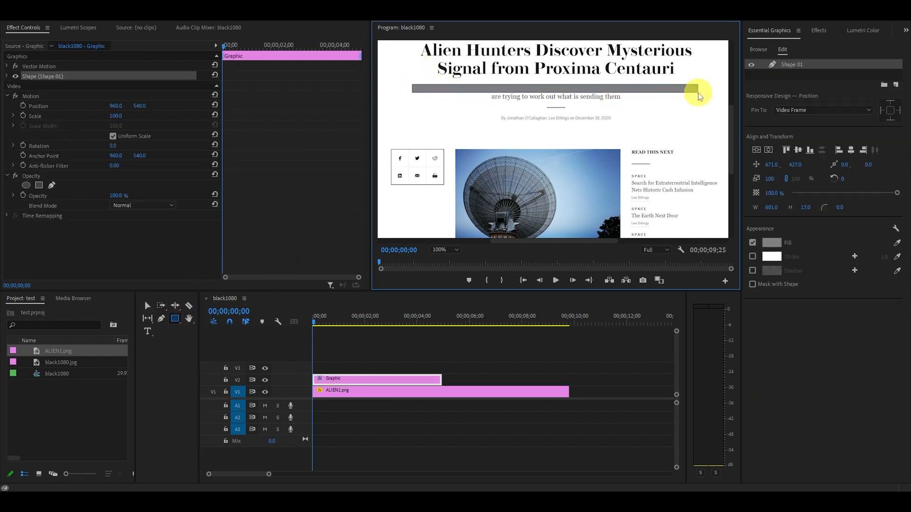
left_click(142, 205)
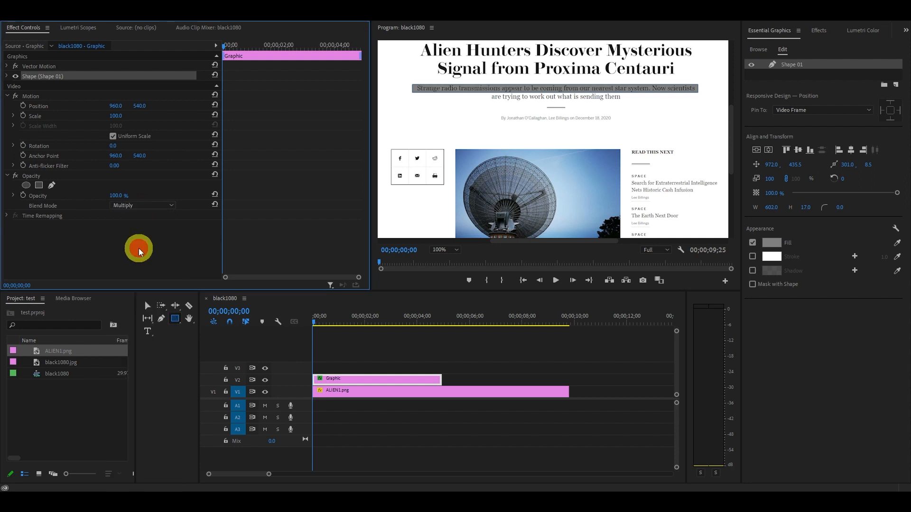
type("50")
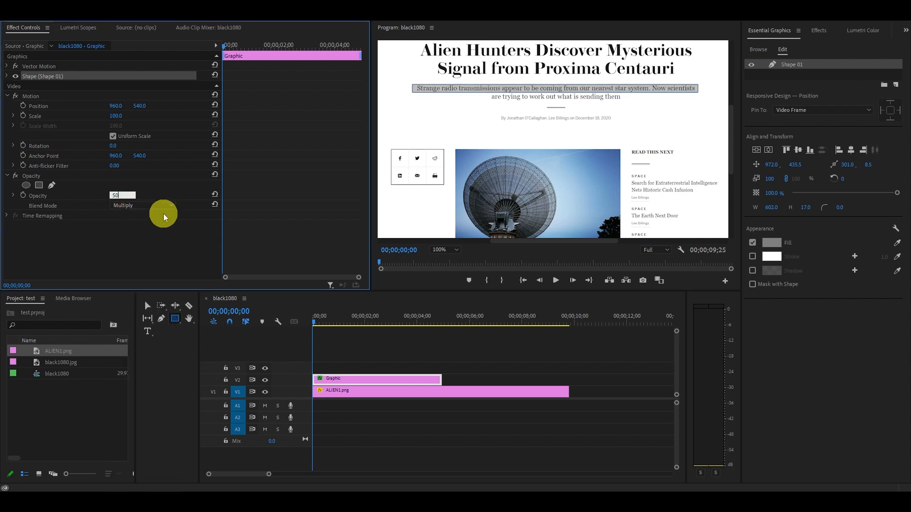
left_click(771, 243)
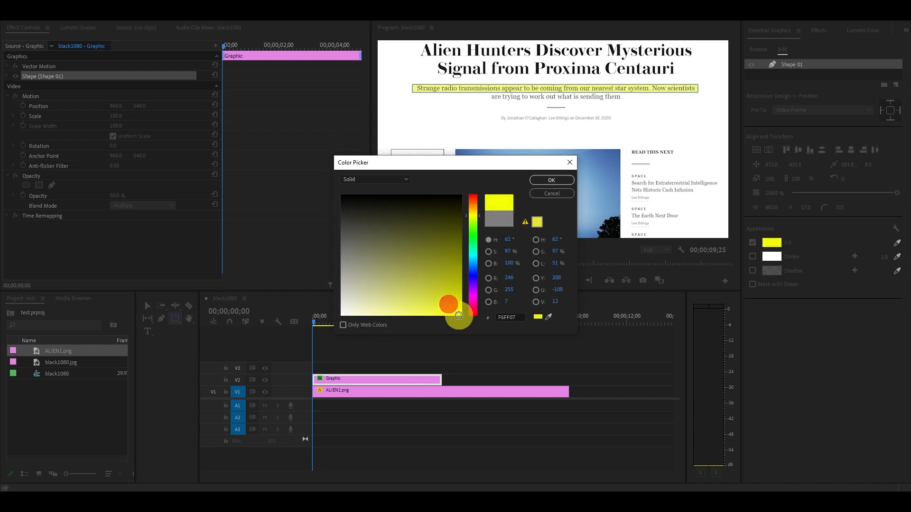
Step: Confirm yellow in the Color Picker so the subheading reads as highlighted
left_click(550, 180)
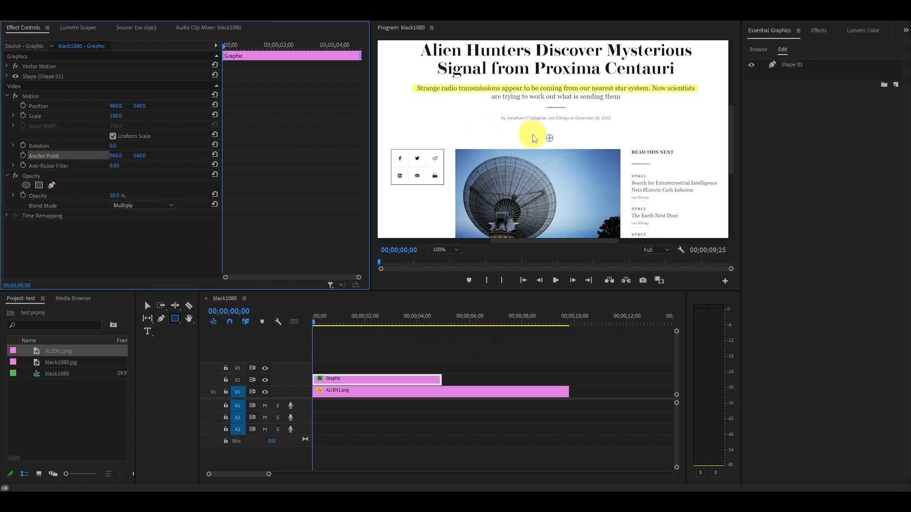
Step: Anchor the highlight at the line's left edge, disable Uniform Scale and keyframe Scale Width from 0 to about 100
left_click_drag(531, 138, 418, 87)
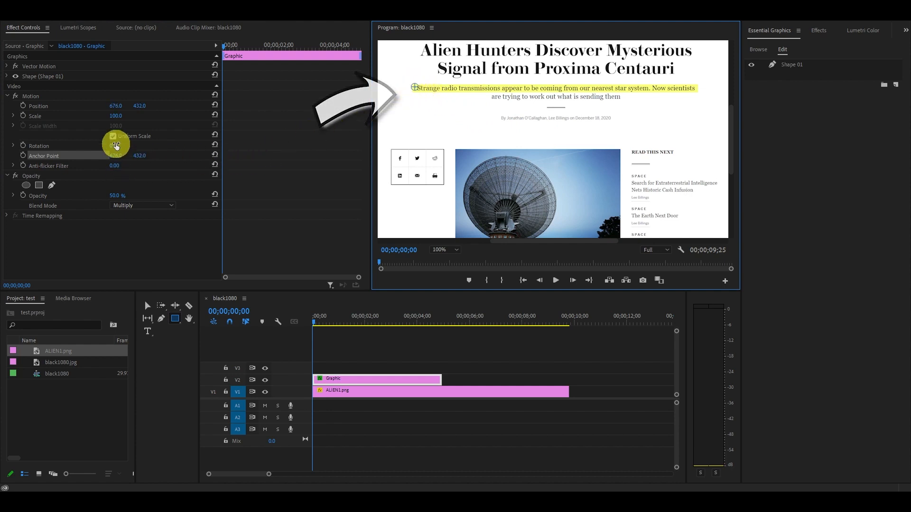
left_click(113, 136)
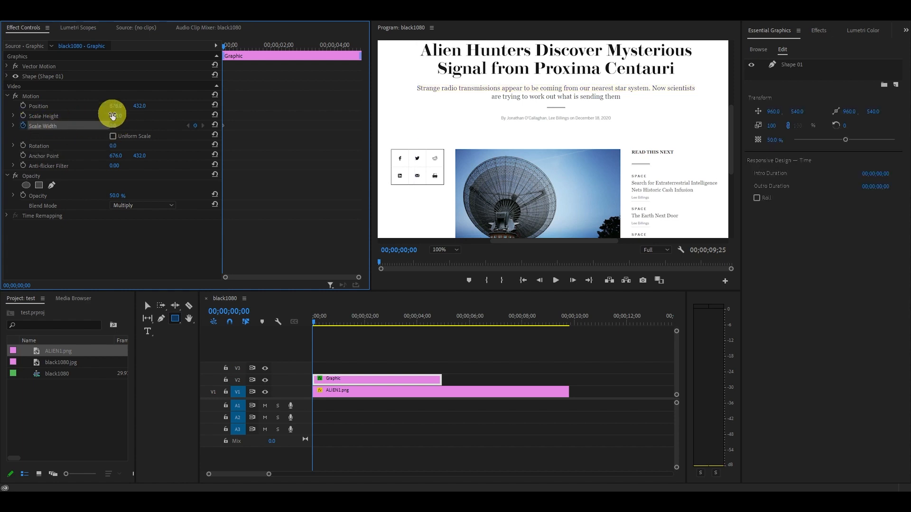
left_click(306, 46)
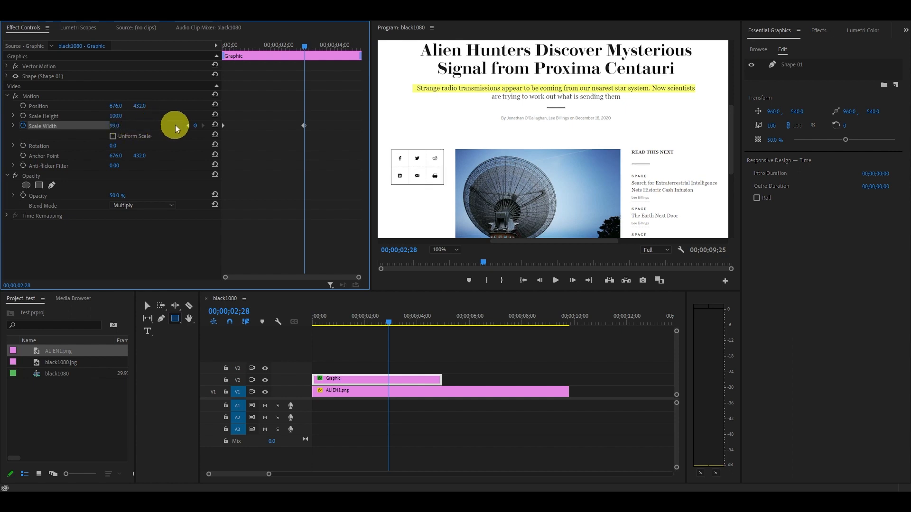
mouse_move(339, 155)
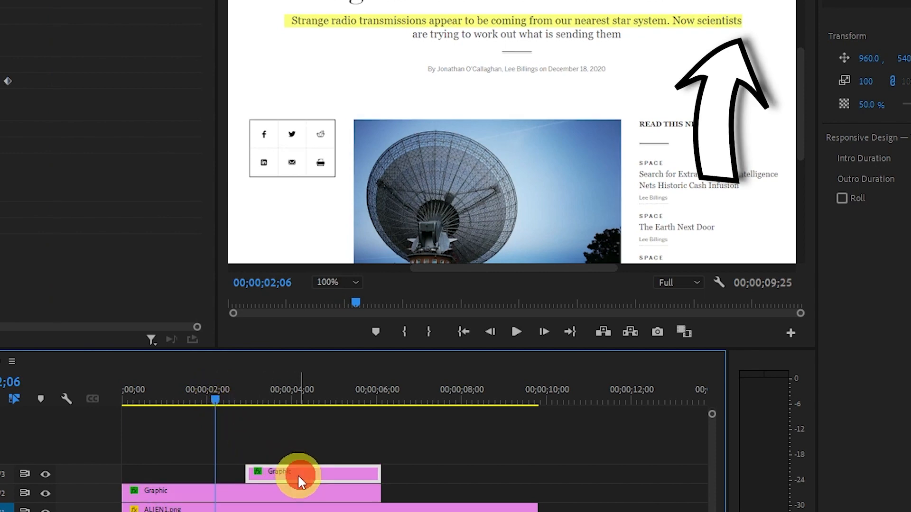
Step: Slide the duplicated V3 highlight clip later in time and scrub to check the sweep
left_click_drag(300, 473, 380, 473)
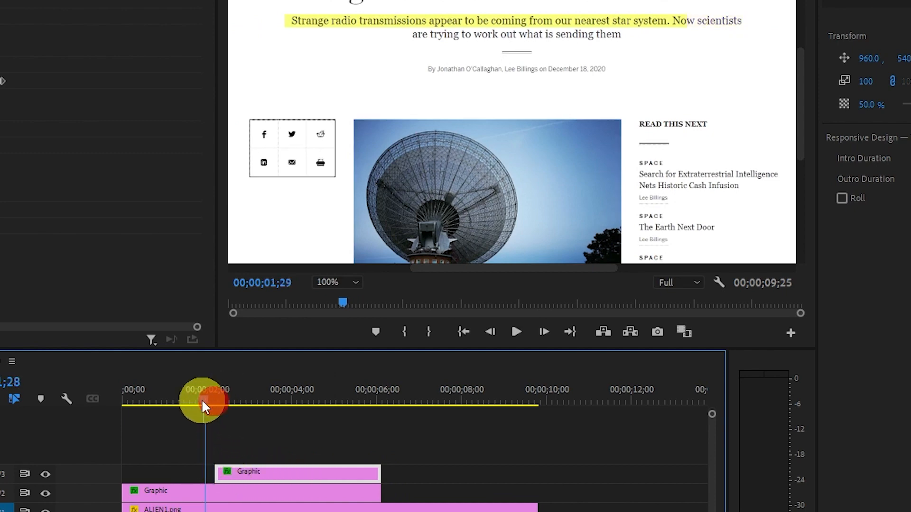
left_click_drag(203, 400, 236, 401)
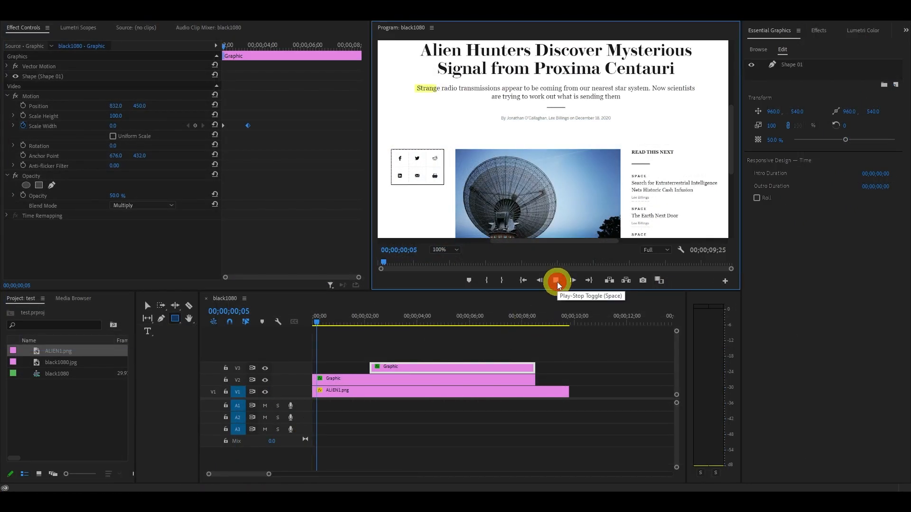
left_click(555, 280)
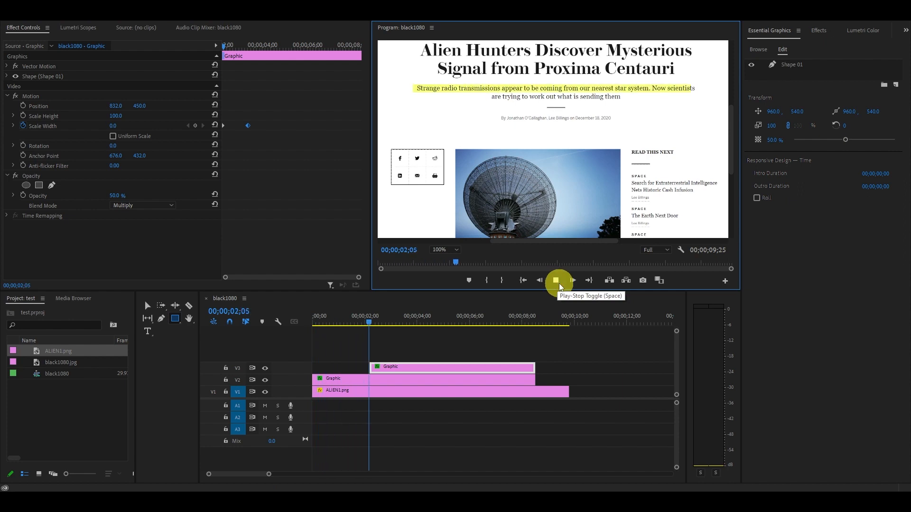
left_click(556, 280)
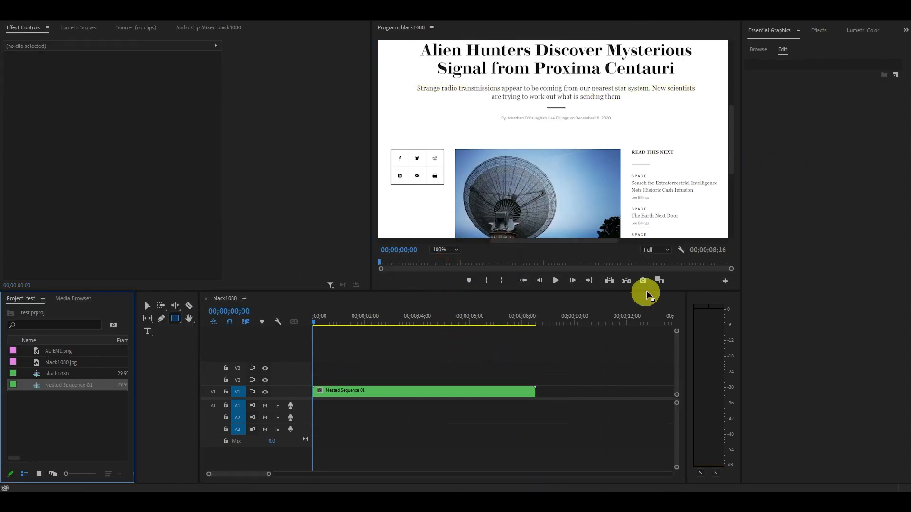
Step: Find Basic 3D via an Effects search for '3d' and apply it to the nested clip
left_click(818, 30)
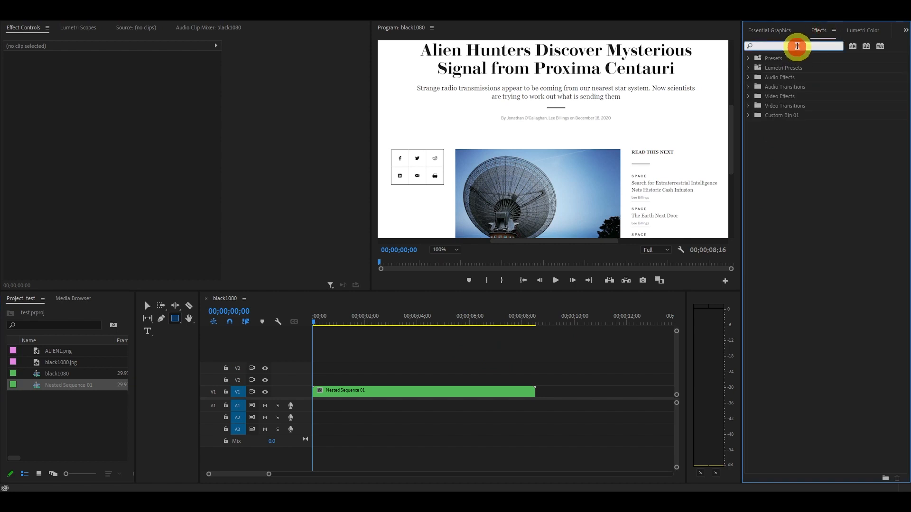
type("3d")
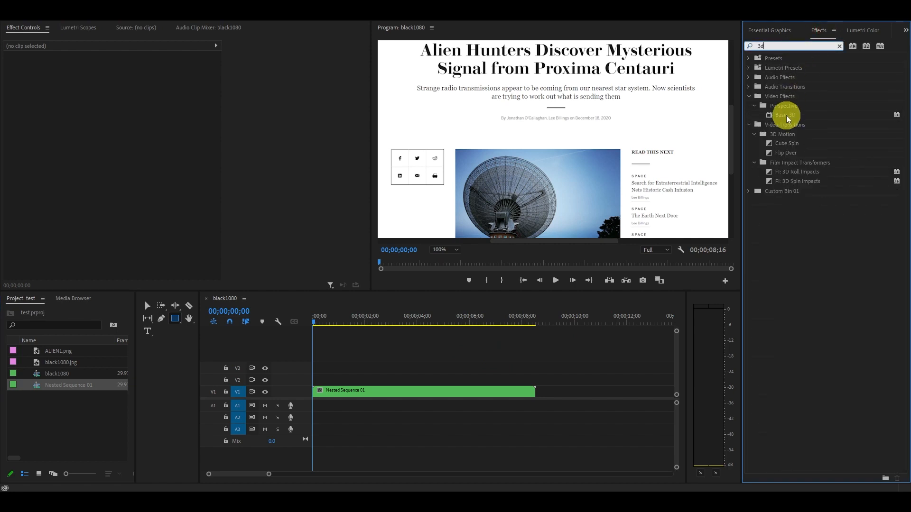
left_click(422, 391)
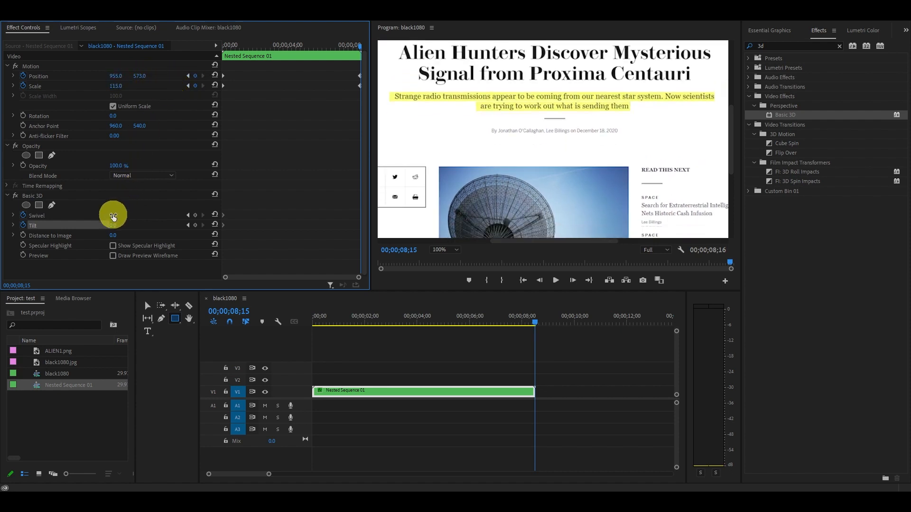
Step: Keyframe a slight Swivel and Tilt for the tilted camera push-in
left_click_drag(113, 215, 119, 225)
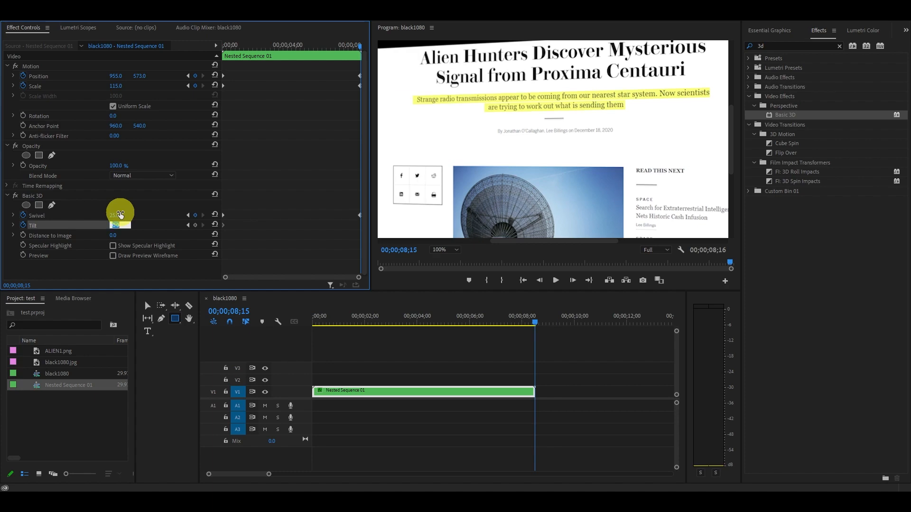
left_click_drag(119, 225, 122, 225)
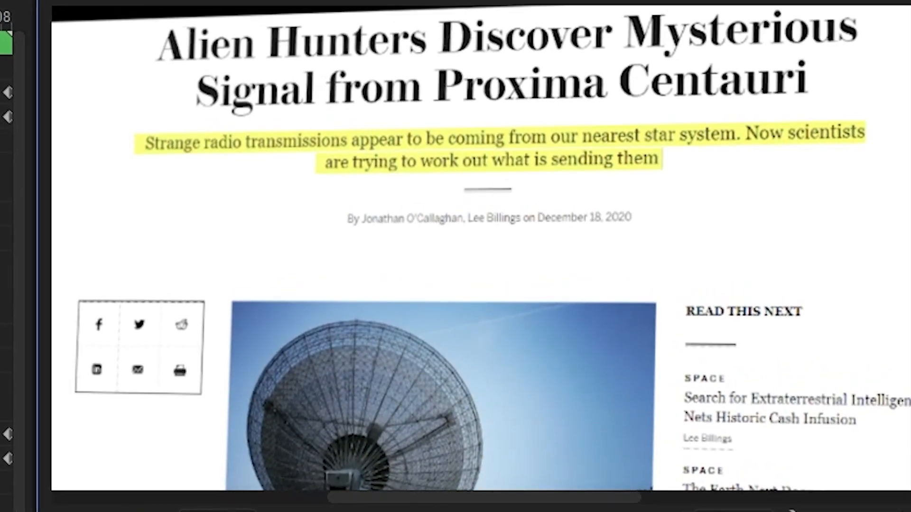
scroll("down", 3)
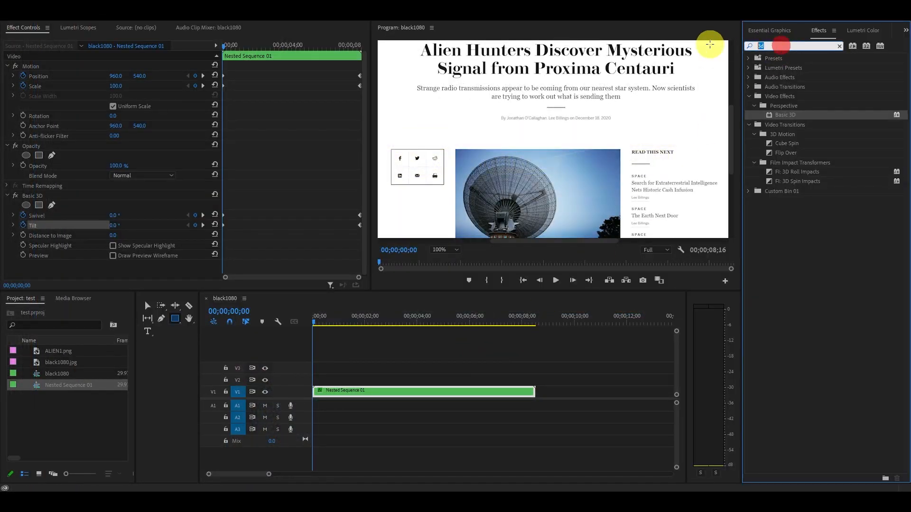
Step: Apply Gaussian Blur with an inverted ellipse mask around the headline, raise Blurriness and preview
type("gau")
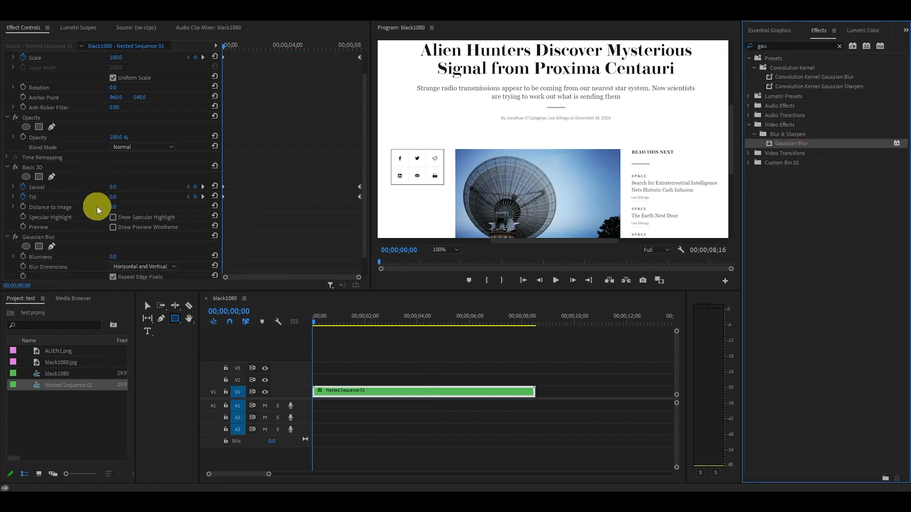
left_click(39, 246)
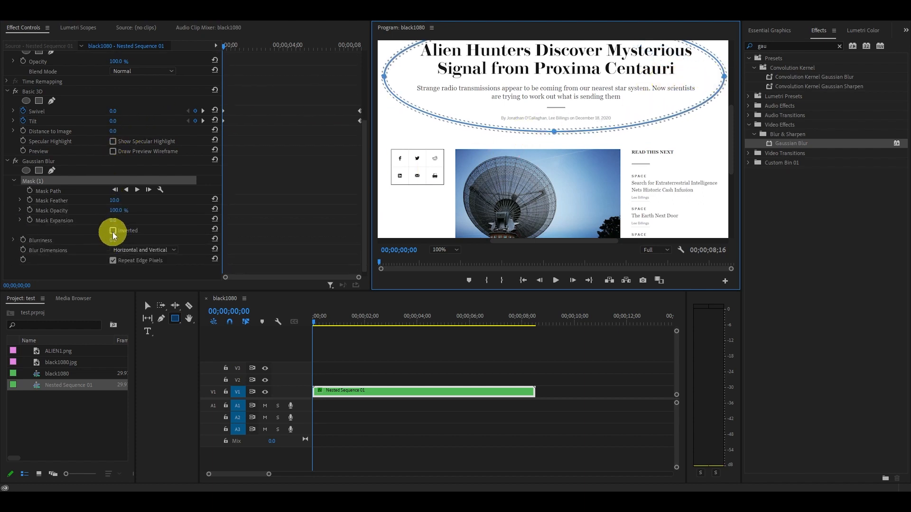
left_click(114, 231)
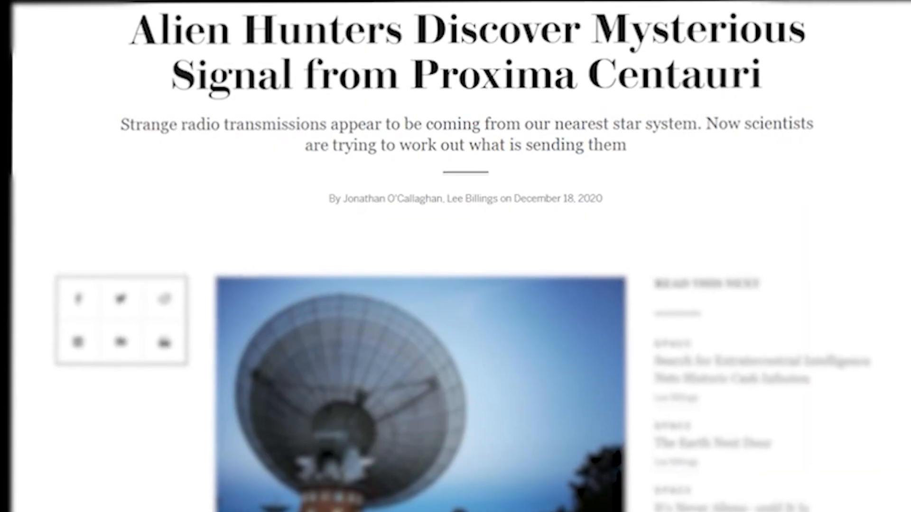
left_click_drag(120, 131, 243, 131)
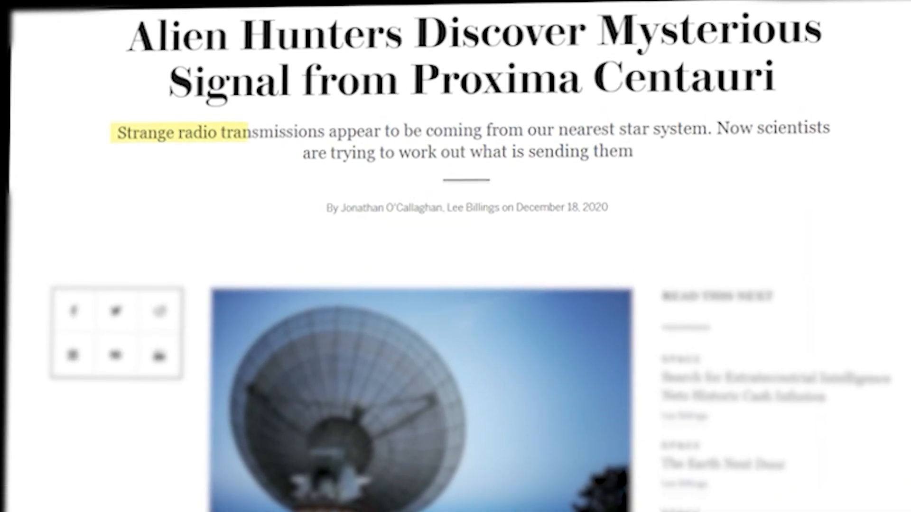